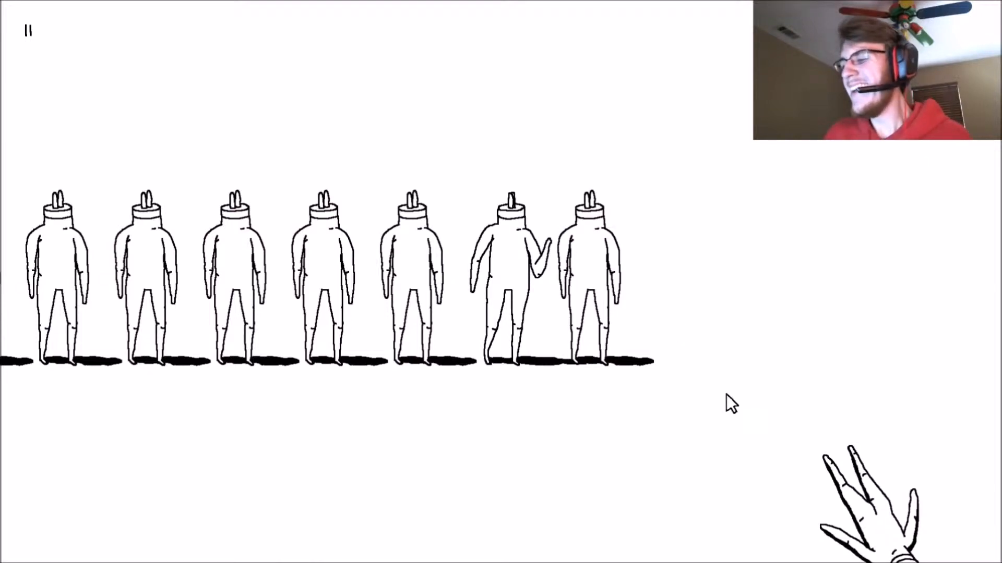
mouse_move(777, 365)
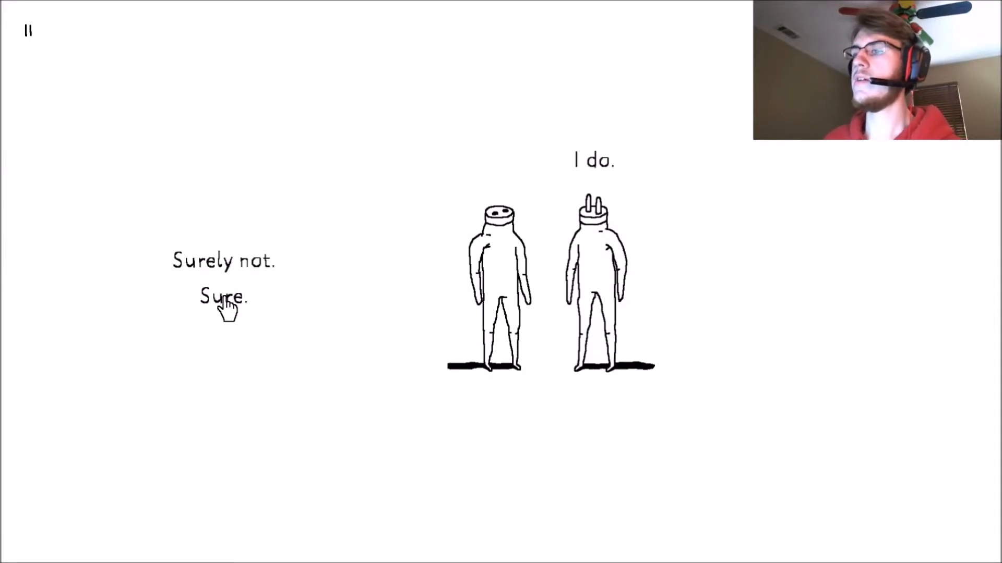
mouse_move(235, 282)
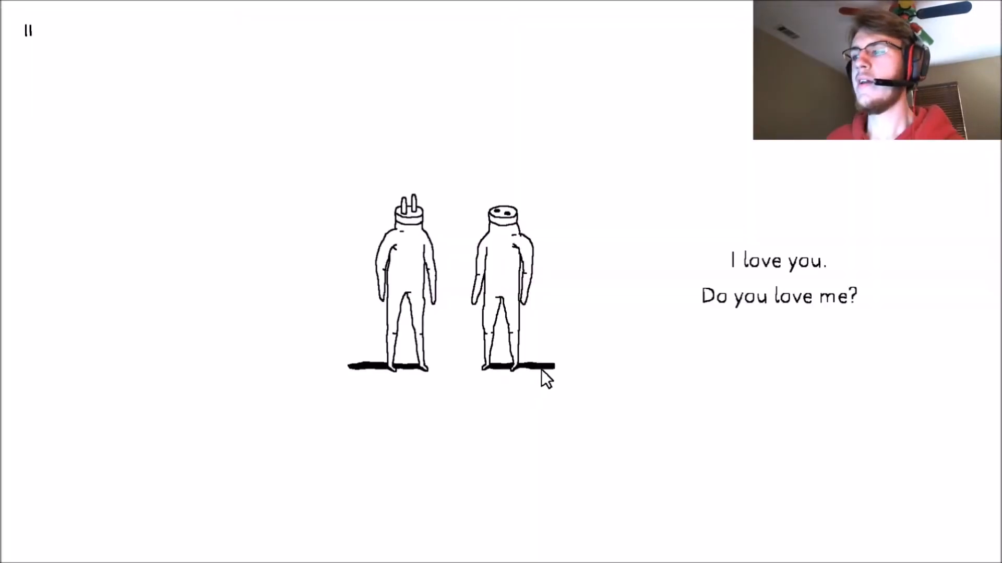
mouse_move(421, 356)
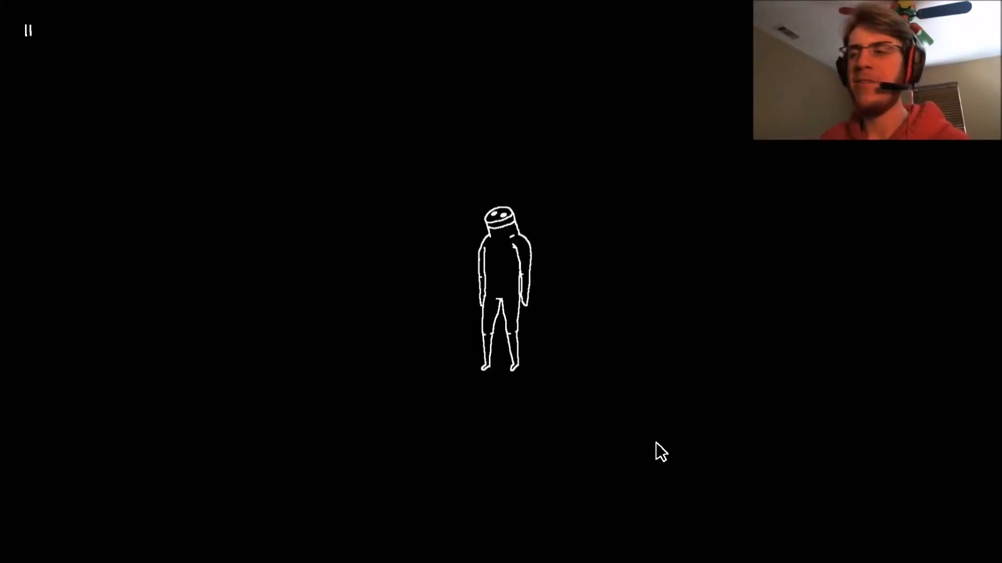
mouse_move(495, 250)
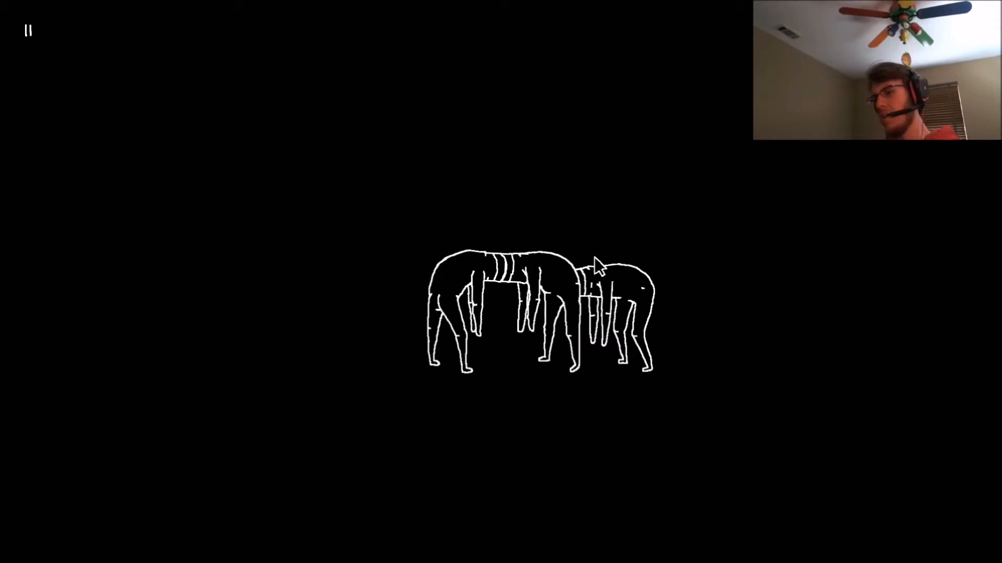
mouse_move(628, 332)
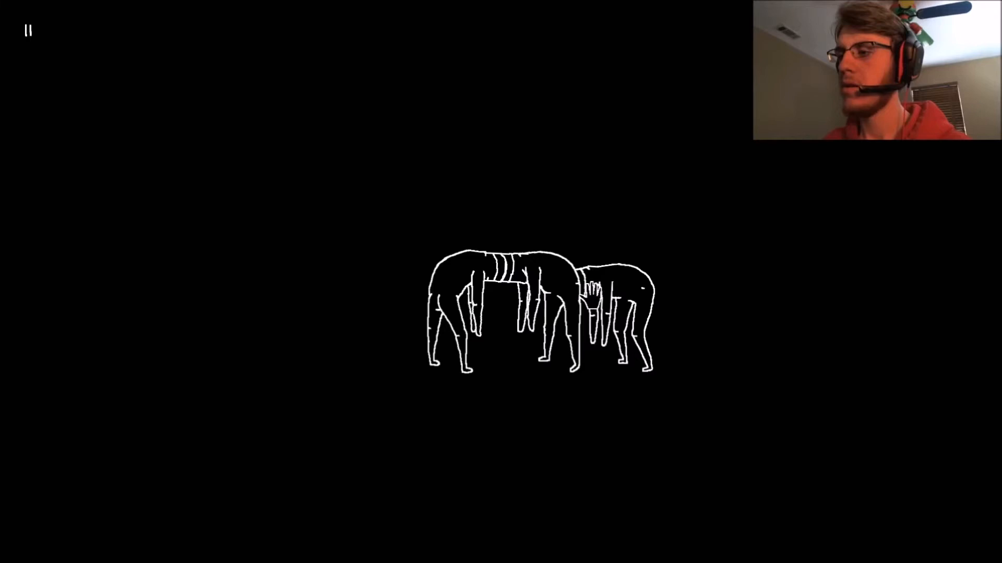
Step: Pull the plugged-together centipede chain of figures rightward across the dark scene
drag(540, 316, 665, 301)
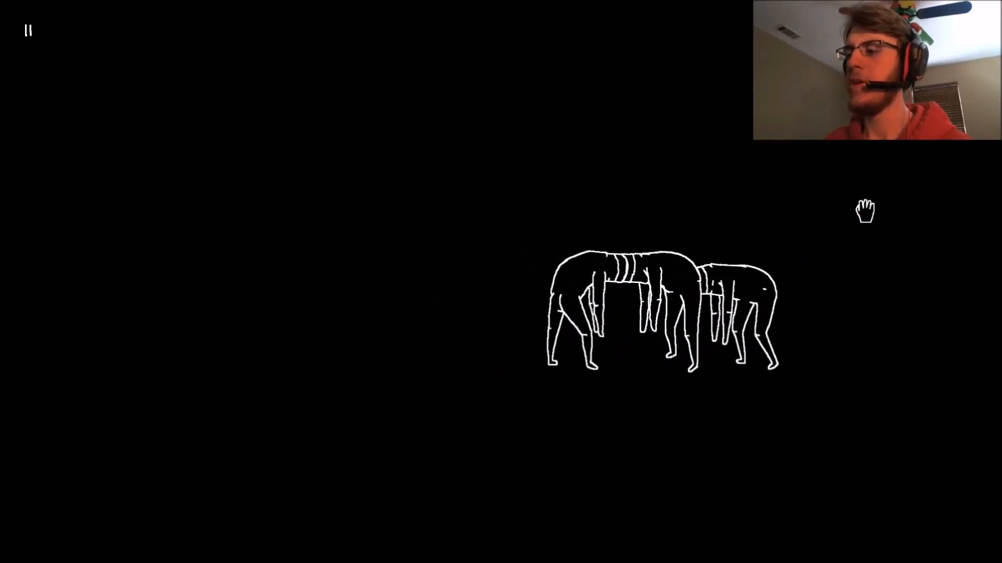